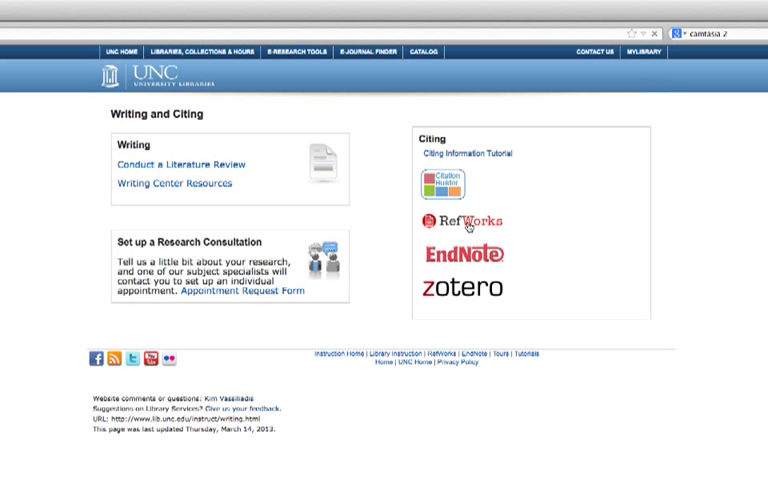
Step: Follow the RefWorks logo under Citing to reach the RefWorks sign-in page
click(462, 221)
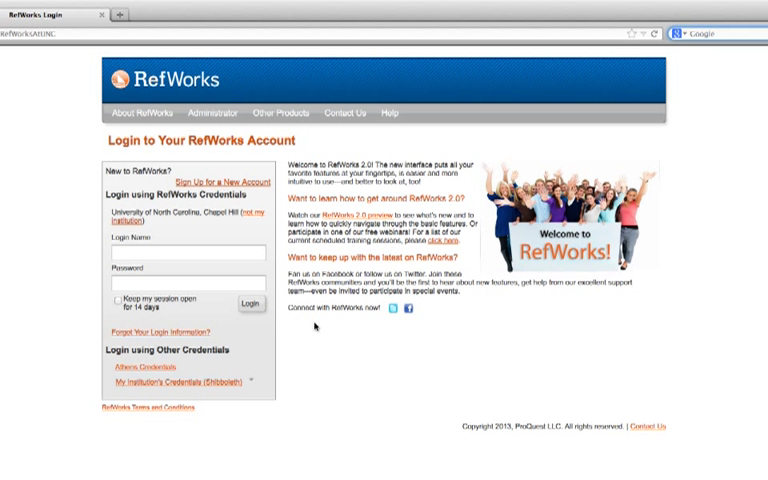
mouse_move(268, 195)
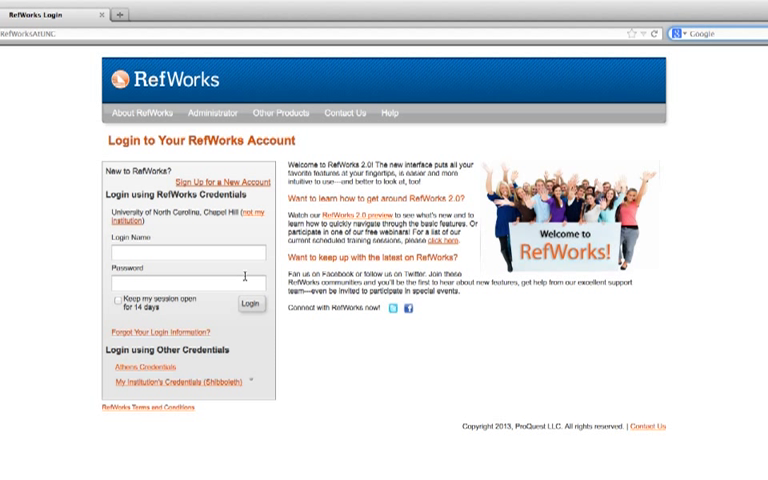
mouse_move(182, 232)
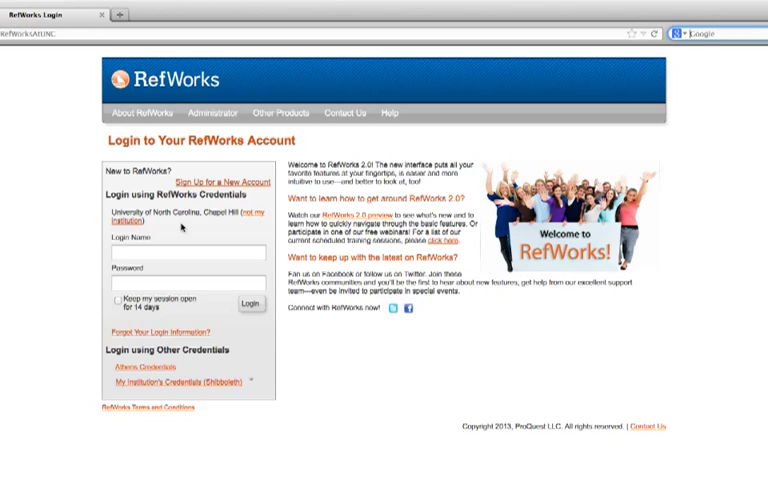
click(245, 303)
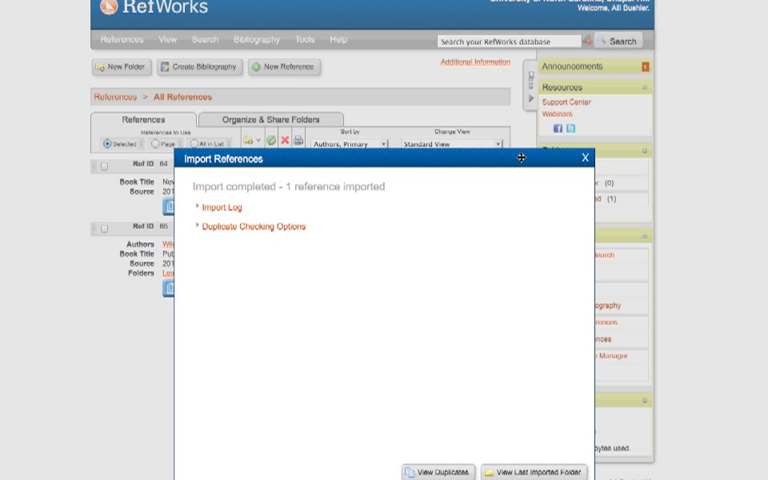
mouse_move(558, 457)
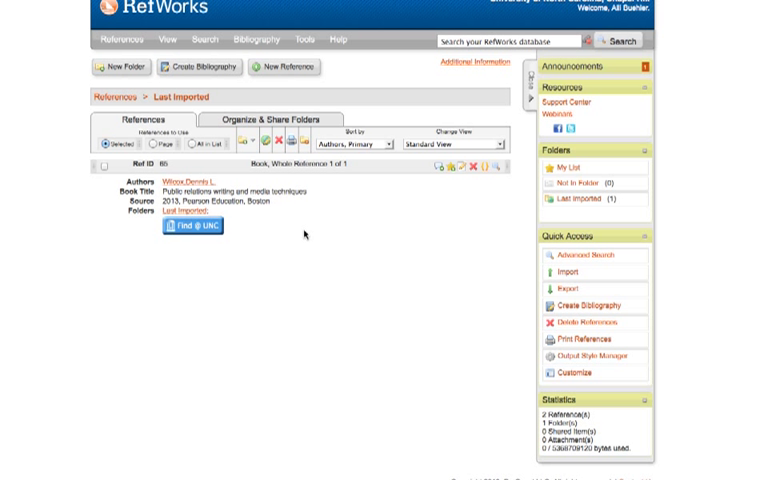
mouse_move(271, 216)
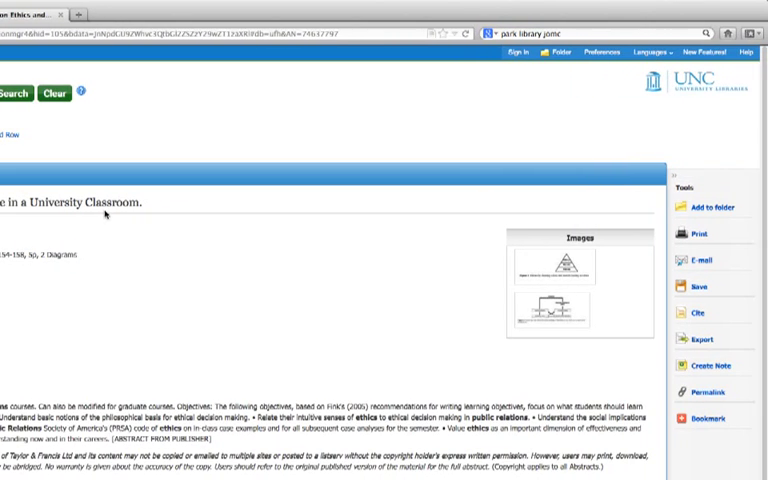
mouse_move(444, 225)
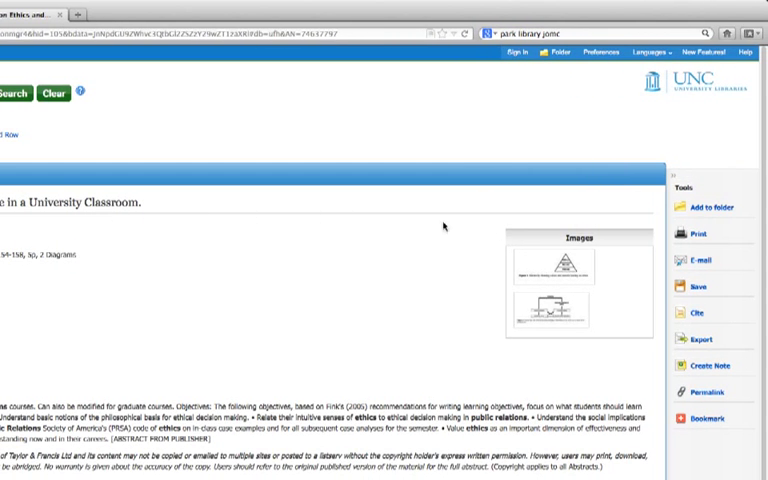
mouse_move(662, 237)
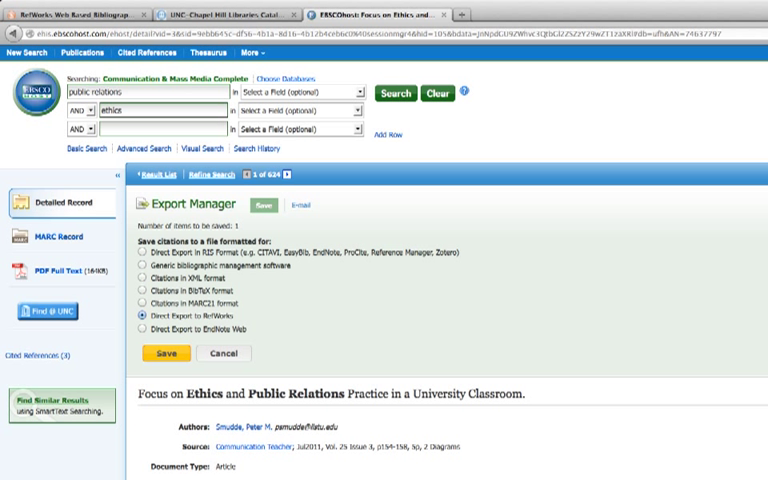
mouse_move(313, 306)
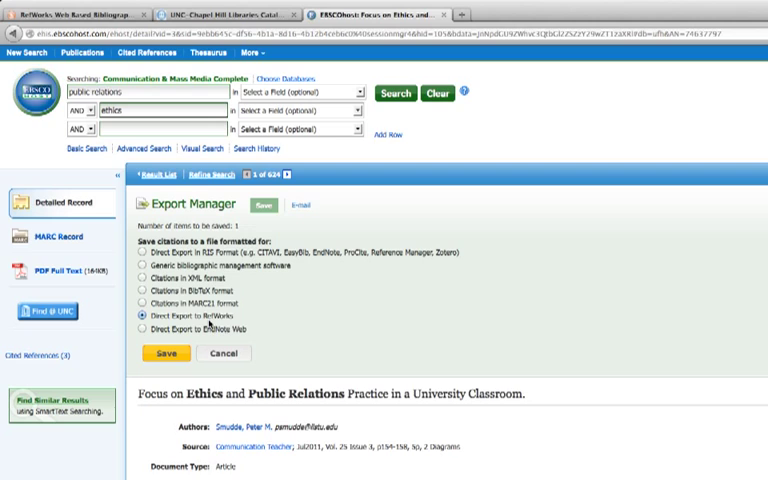
Step: Scroll down the EBSCOhost export page for the Smudde ethics article
scroll(down, 3)
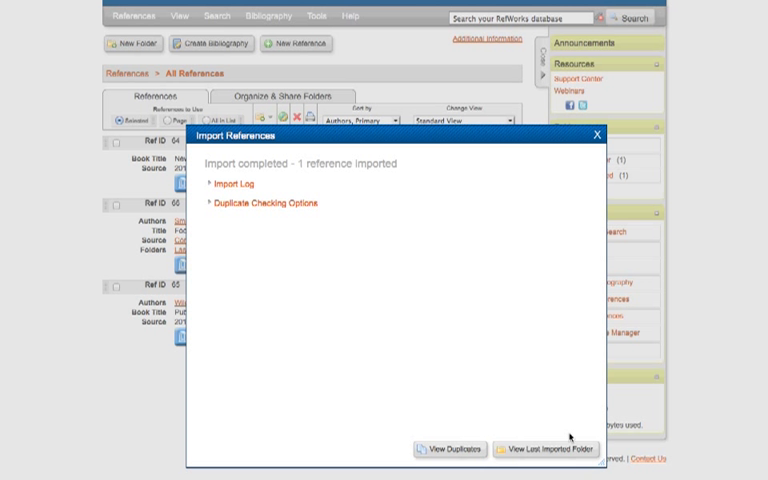
Step: Show All References listing the Smudde article and Wilcox book, then open and close New Reference
click(543, 448)
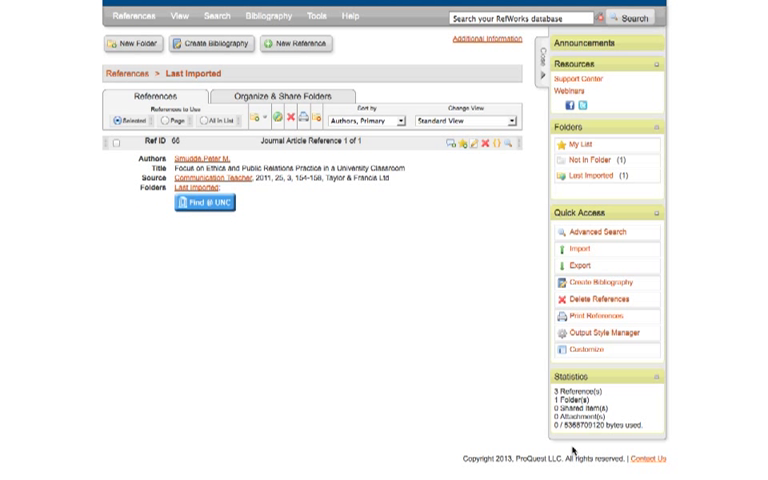
mouse_move(273, 221)
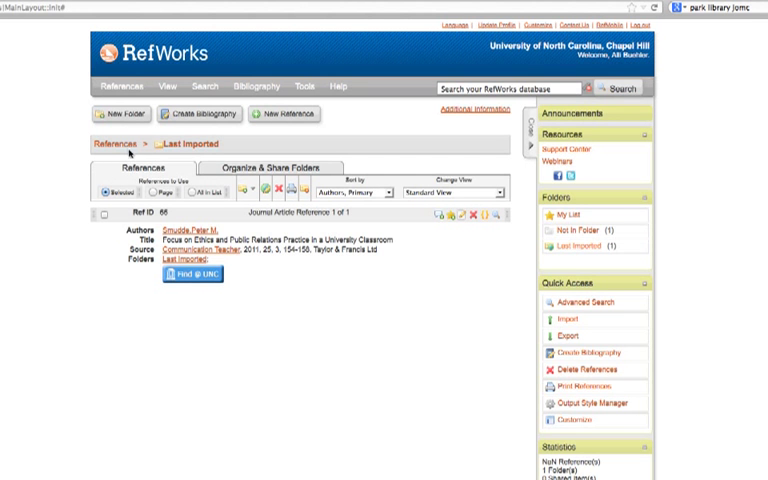
click(117, 143)
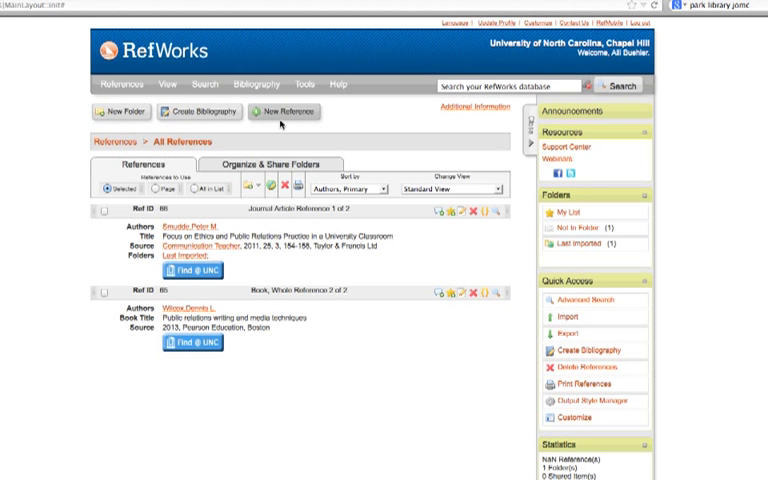
click(284, 111)
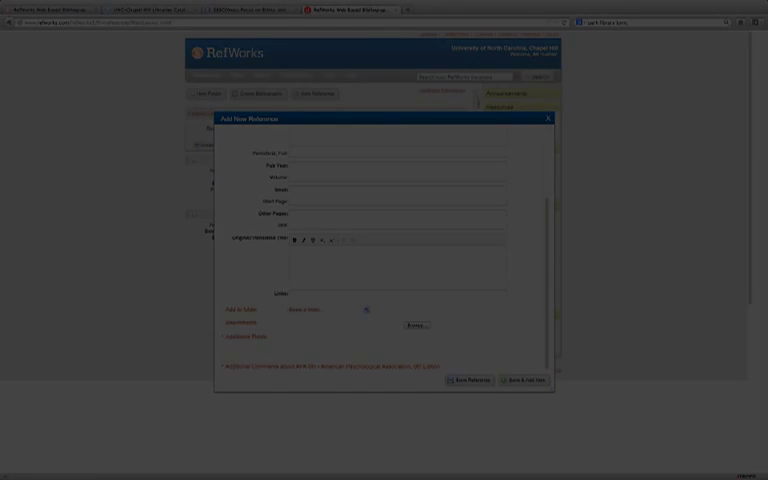
click(547, 117)
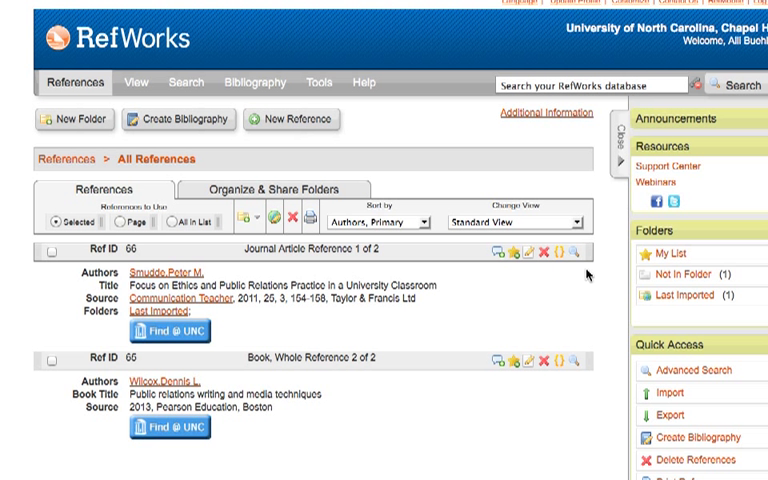
mouse_move(418, 268)
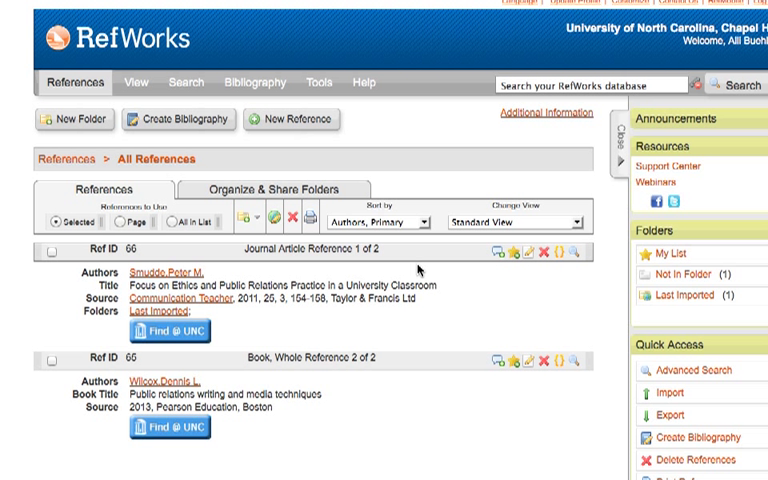
mouse_move(576, 259)
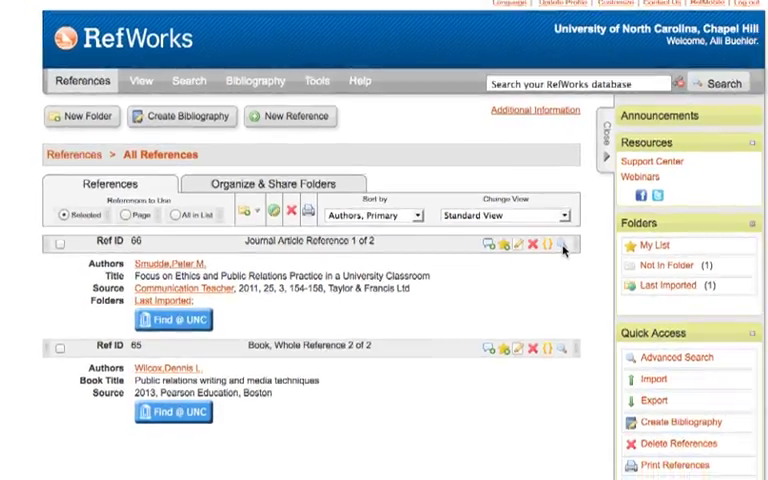
click(547, 246)
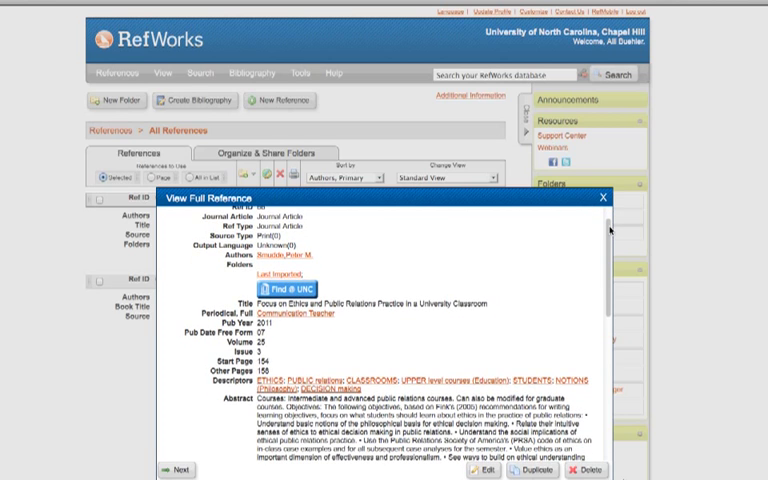
scroll(down, 3)
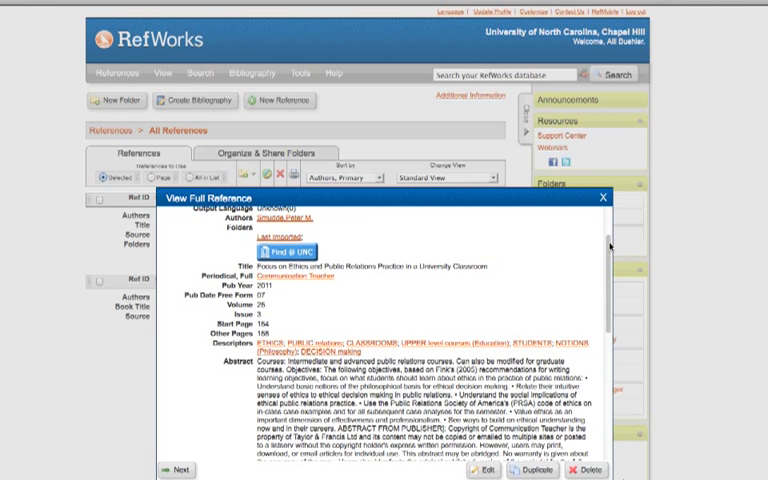
scroll(down, 3)
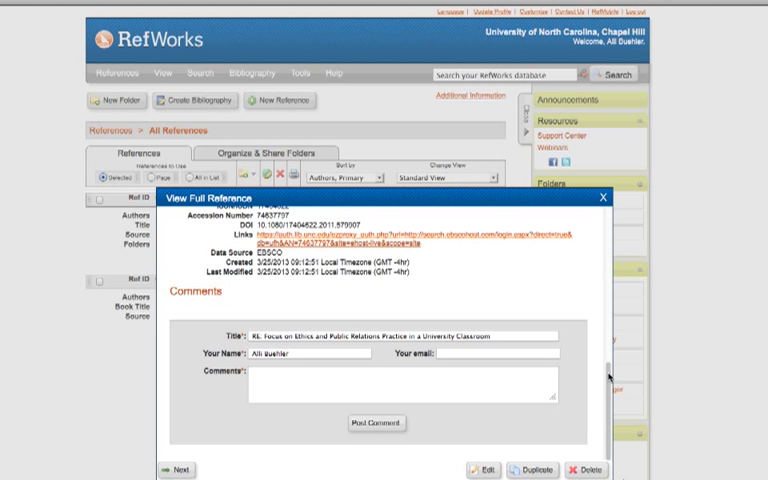
click(605, 197)
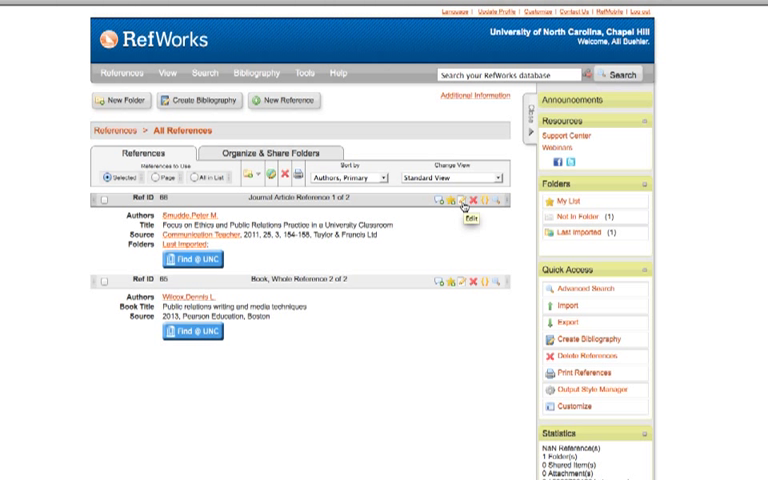
Step: Look through the Smudde article's edit form, then raise and dismiss its delete prompt
click(459, 207)
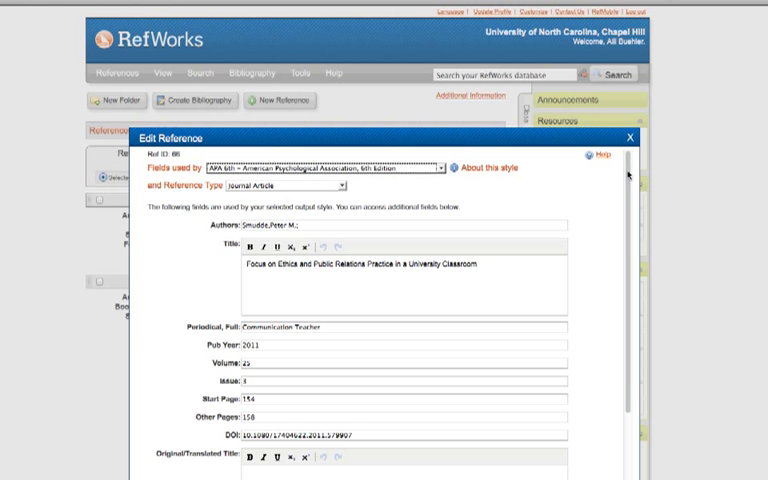
scroll(down, 3)
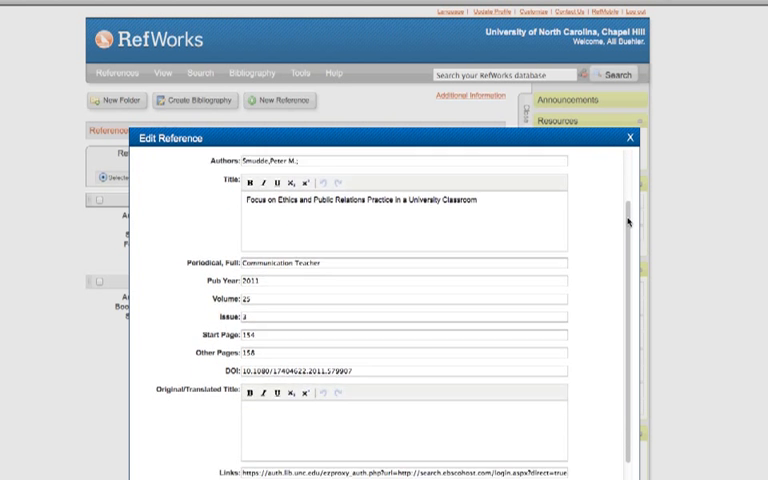
scroll(down, 3)
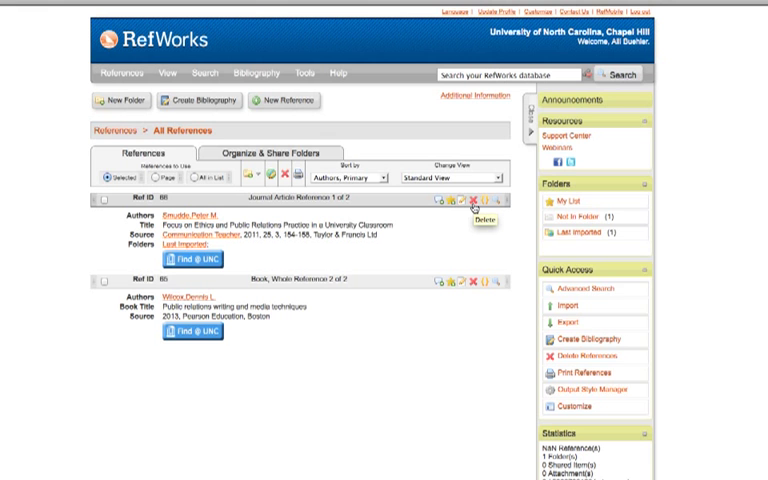
click(474, 200)
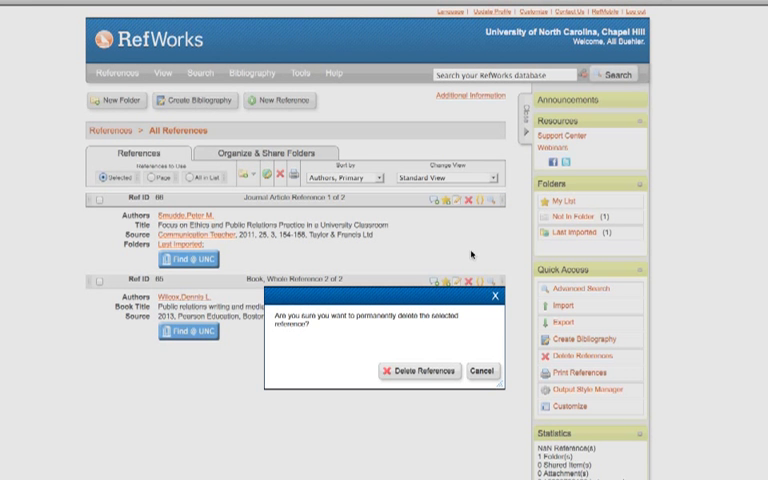
click(483, 369)
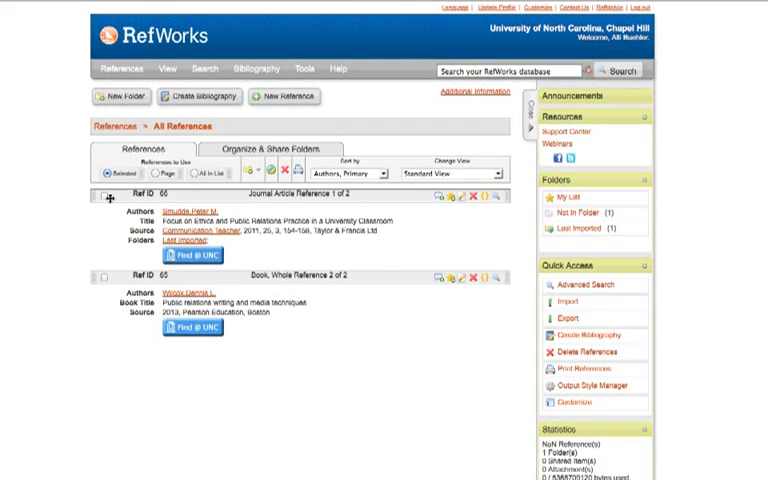
mouse_move(115, 101)
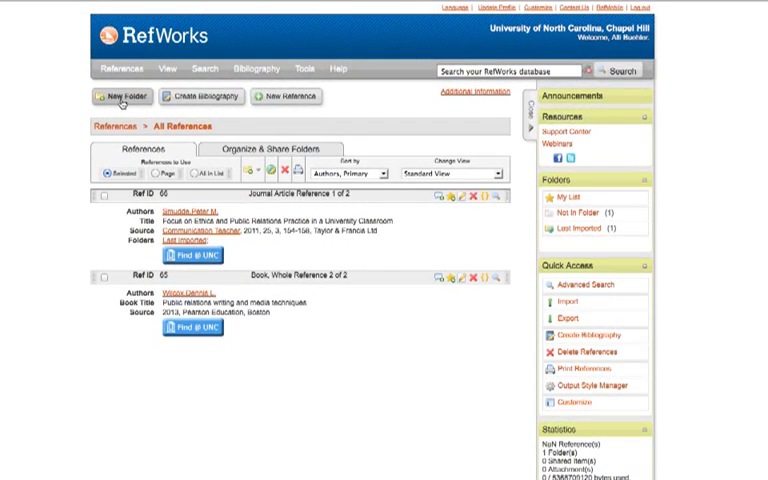
Step: Create folder 'Refworks Sample' and add the Smudde ethics article to it
click(116, 96)
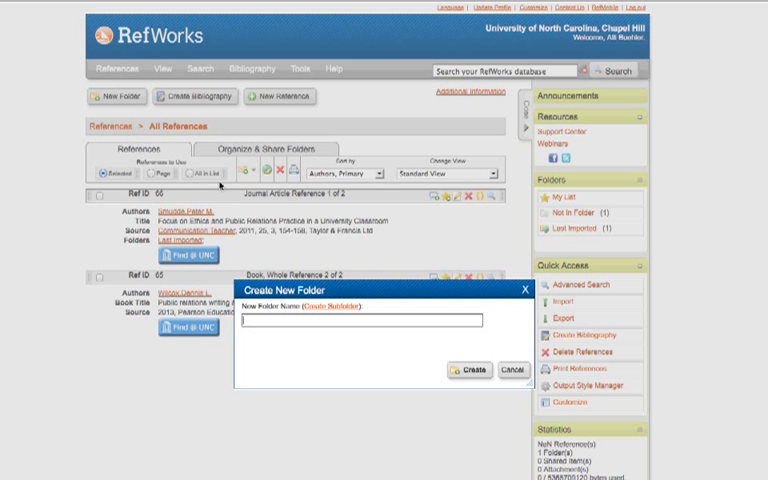
text(Refworks x)
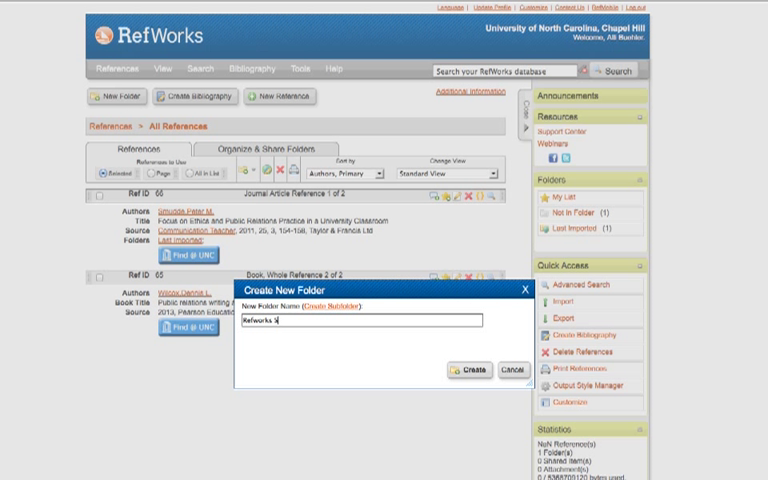
click(471, 368)
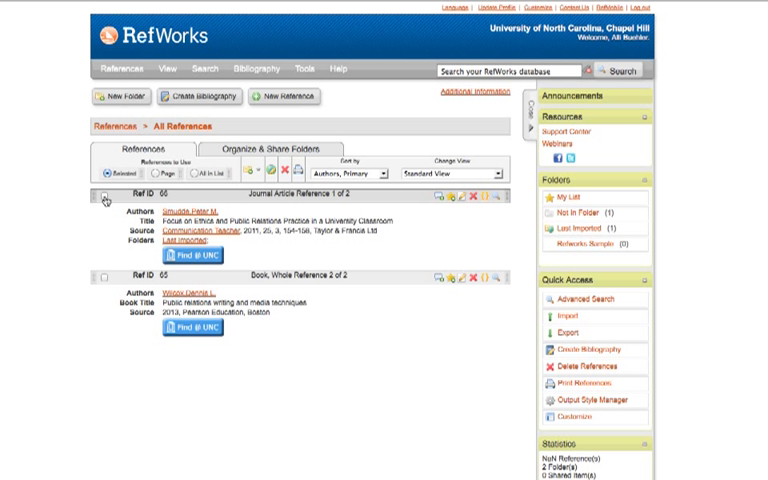
click(99, 197)
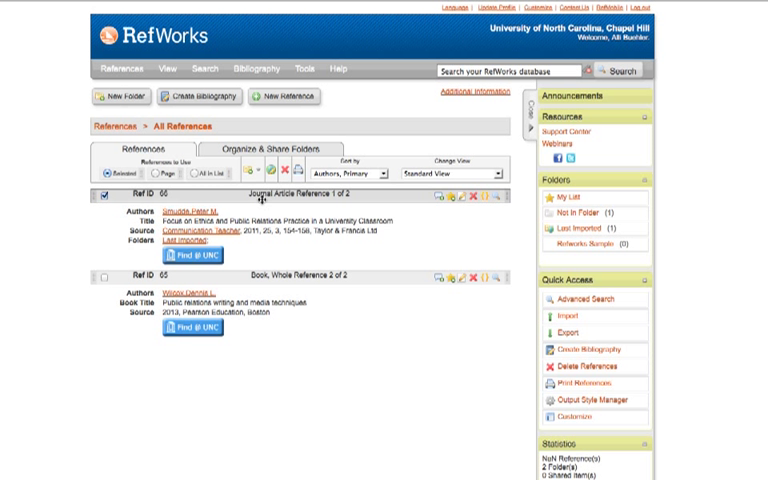
click(257, 172)
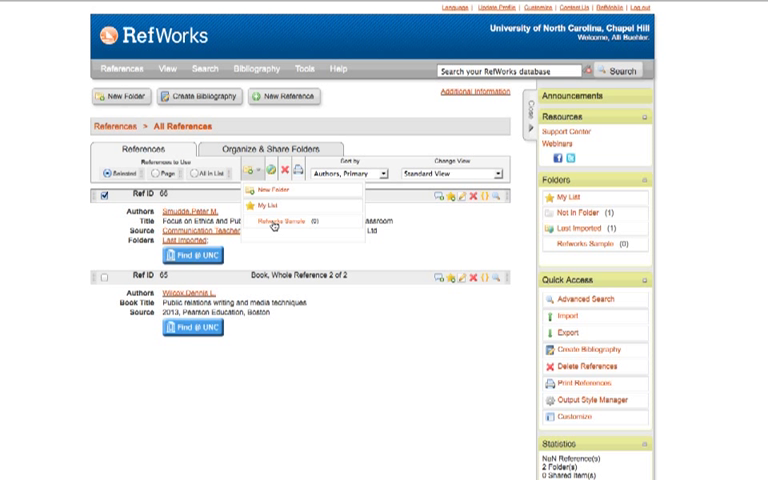
click(284, 214)
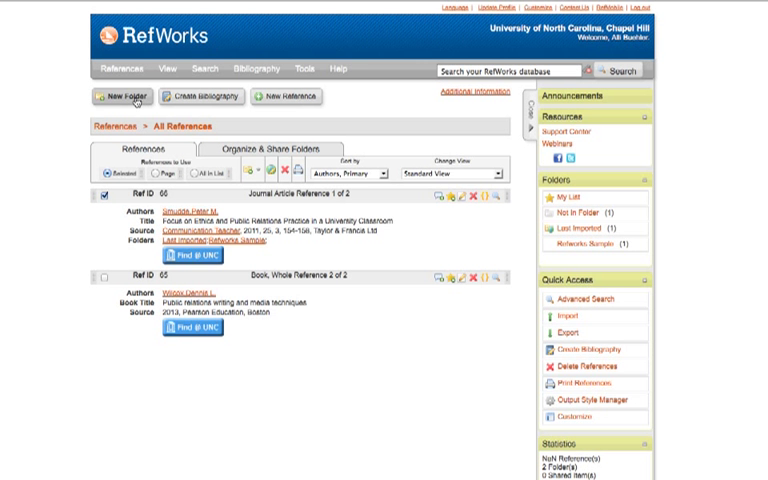
Step: Create folder 'Refworks Sample 2' and add both the Smudde article and Wilcox book
click(105, 96)
text(Refworks Sample 2)
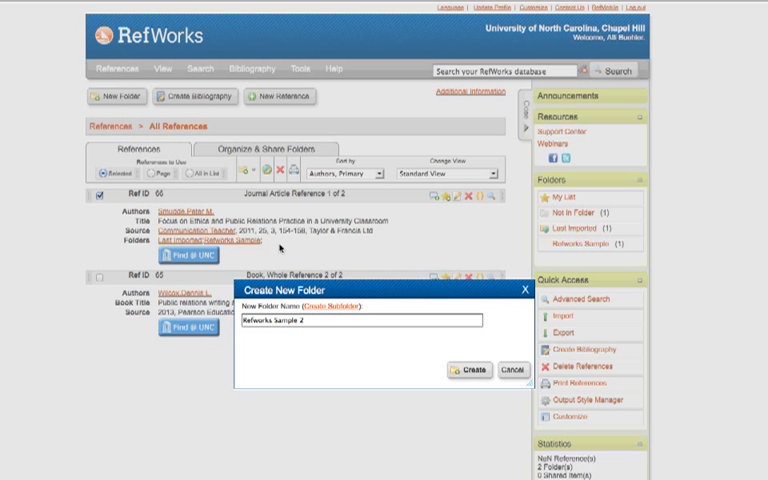
click(469, 369)
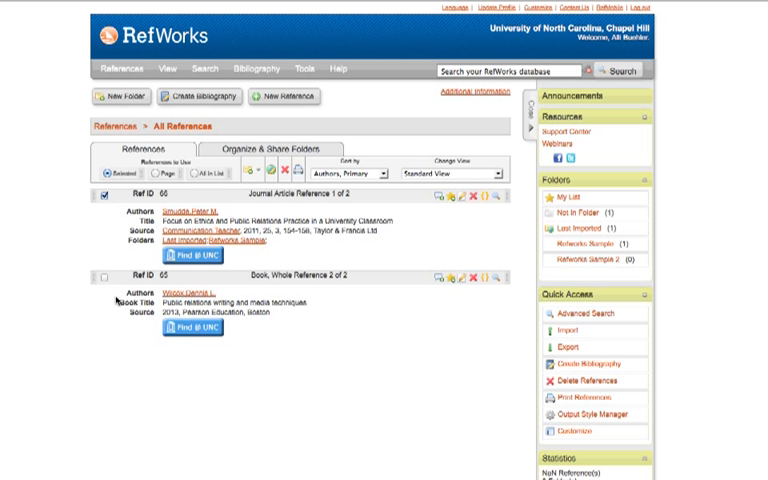
click(99, 277)
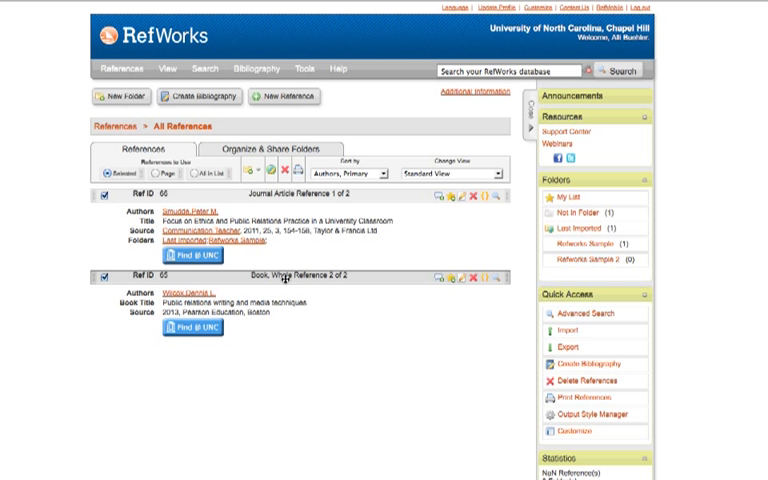
click(259, 170)
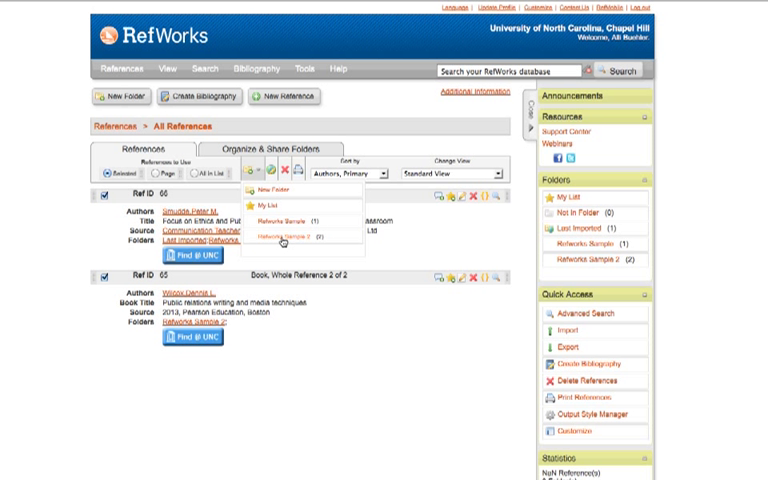
click(284, 236)
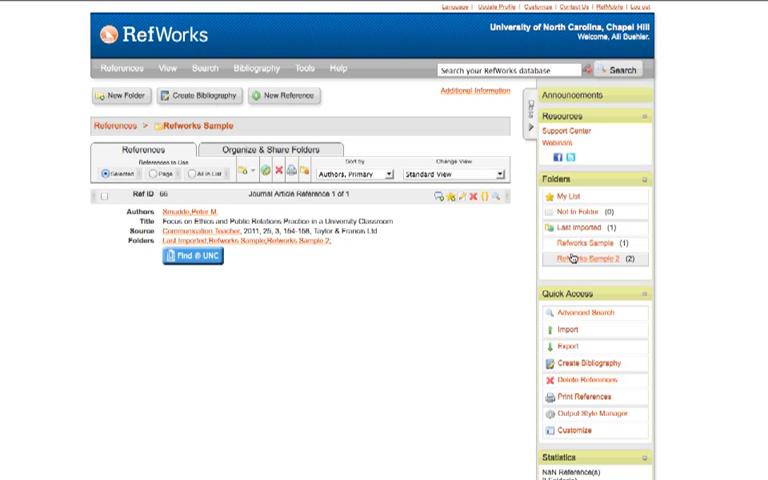
Step: Open Refworks Sample 2 and remove the Smudde article, leaving only the Wilcox book
click(588, 260)
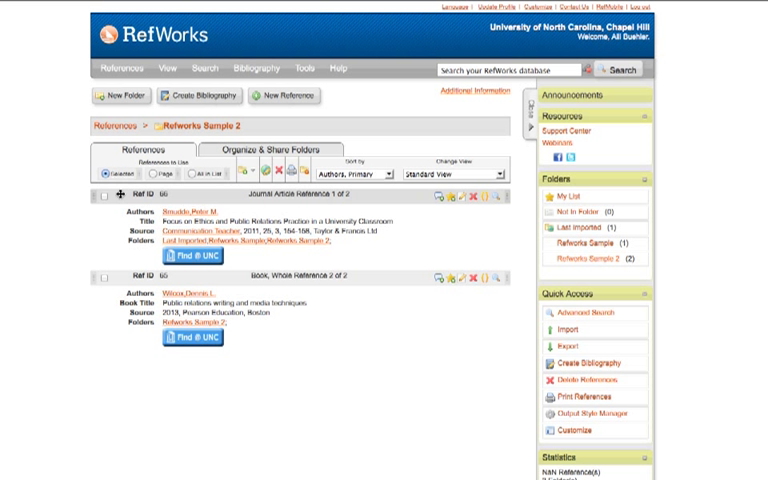
click(100, 196)
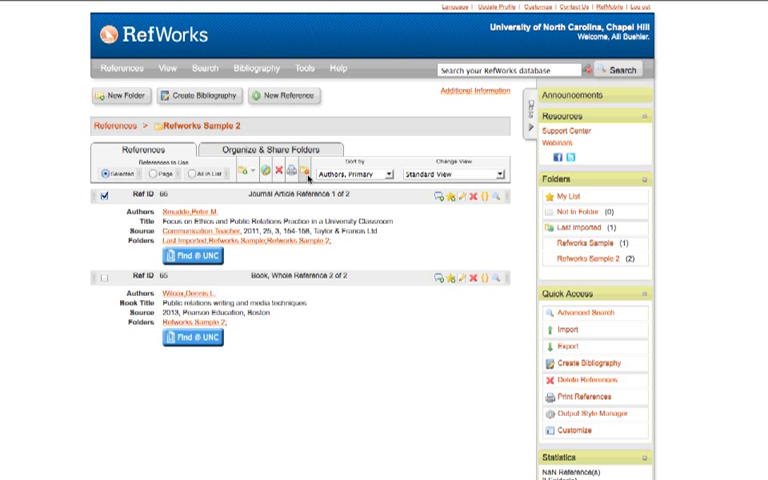
click(295, 173)
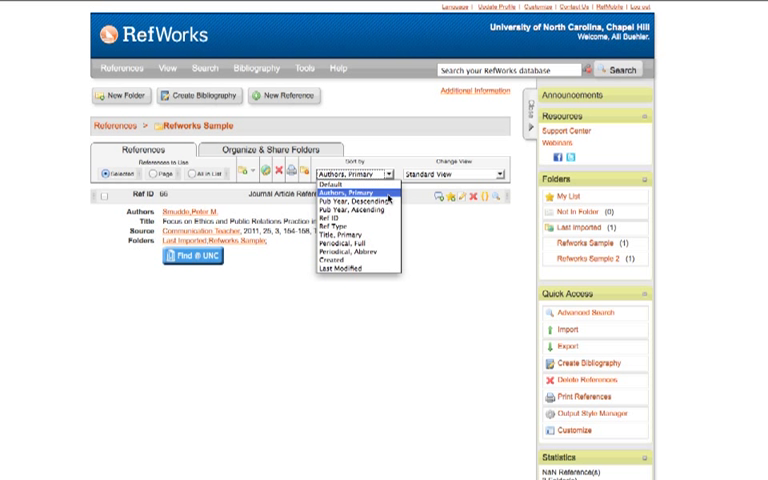
mouse_move(350, 206)
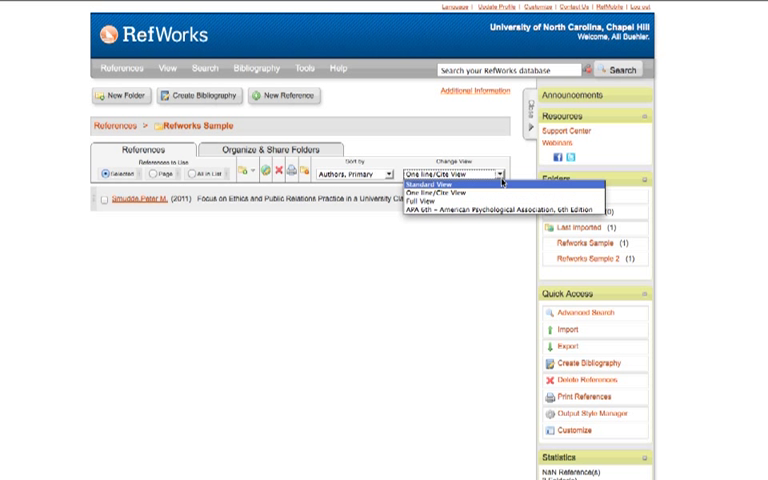
Step: Switch the Refworks Sample folder display to One line/Cite View
click(430, 202)
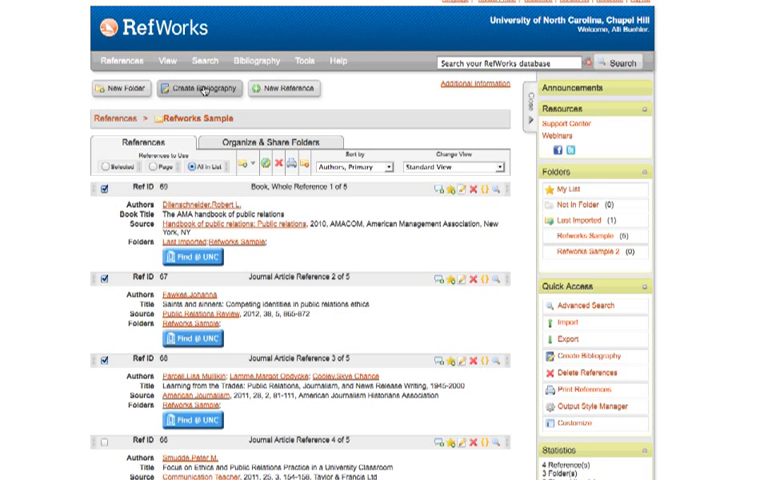
Step: Build an APA 6th bibliography of all listed references as a Word for Mac file
click(196, 88)
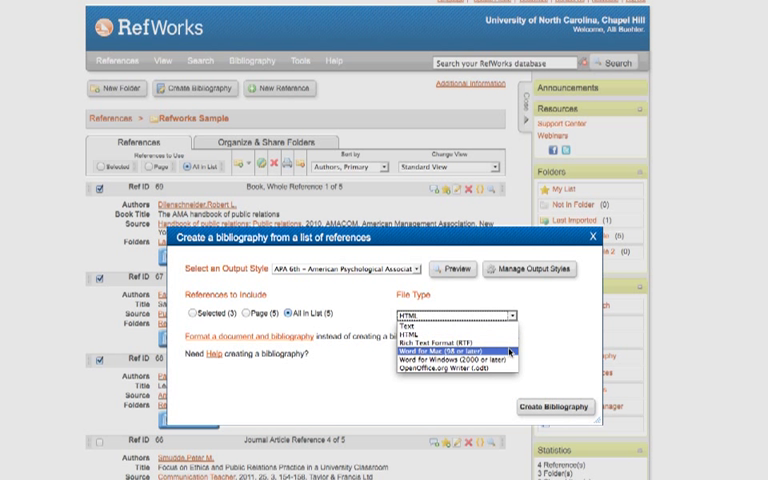
click(482, 353)
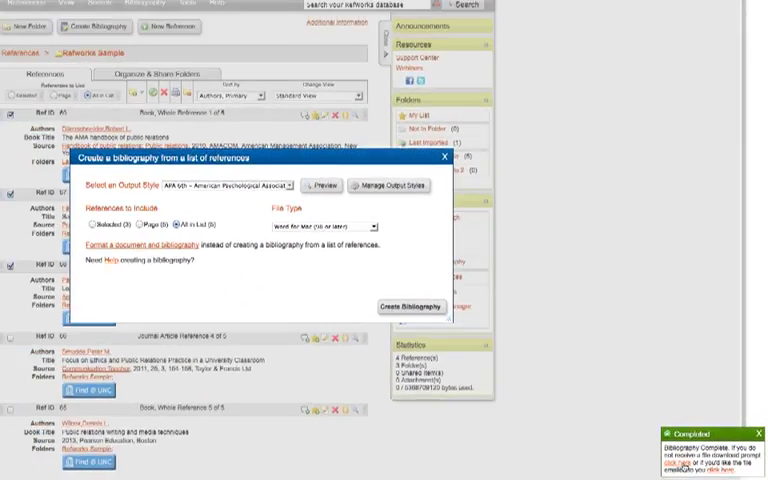
Step: Download the finished bibliography and open it with Microsoft Word
click(412, 306)
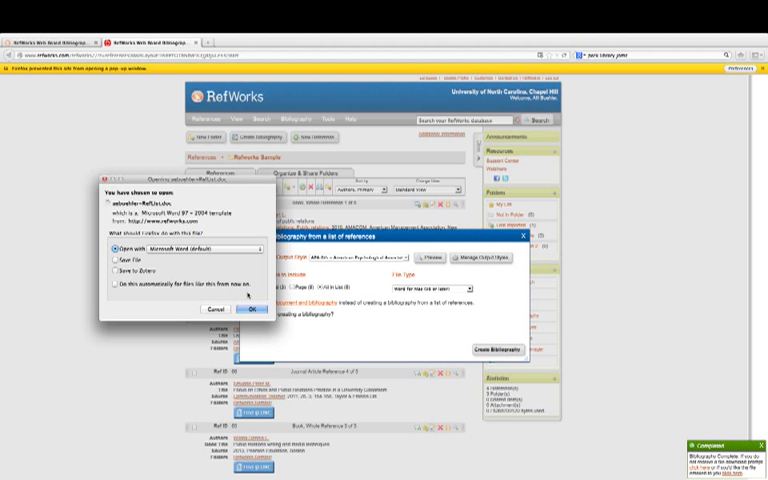
click(248, 308)
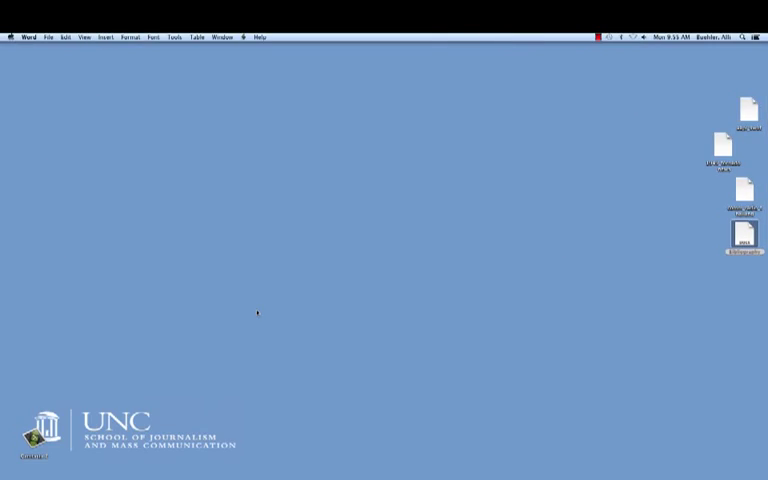
double_click(741, 150)
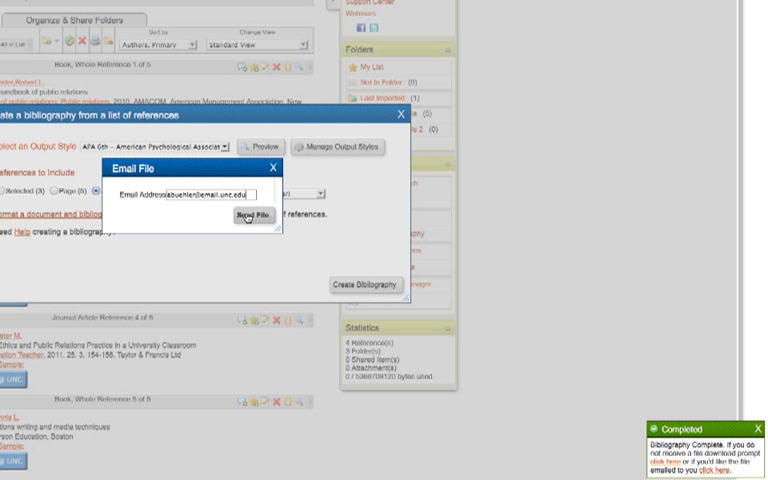
Step: Send the bibliography file by email and close the Create Bibliography dialog
click(247, 215)
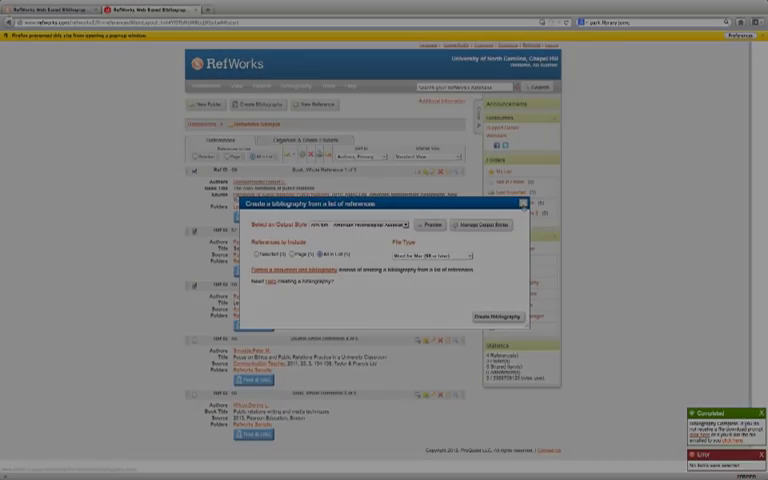
click(525, 204)
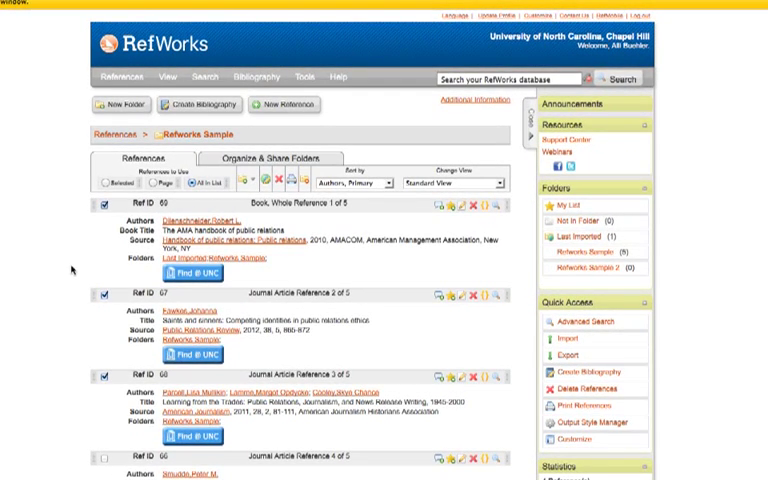
mouse_move(338, 320)
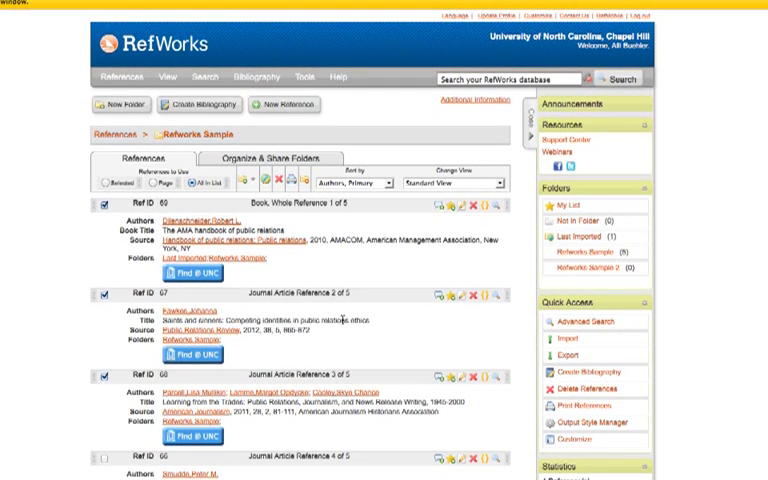